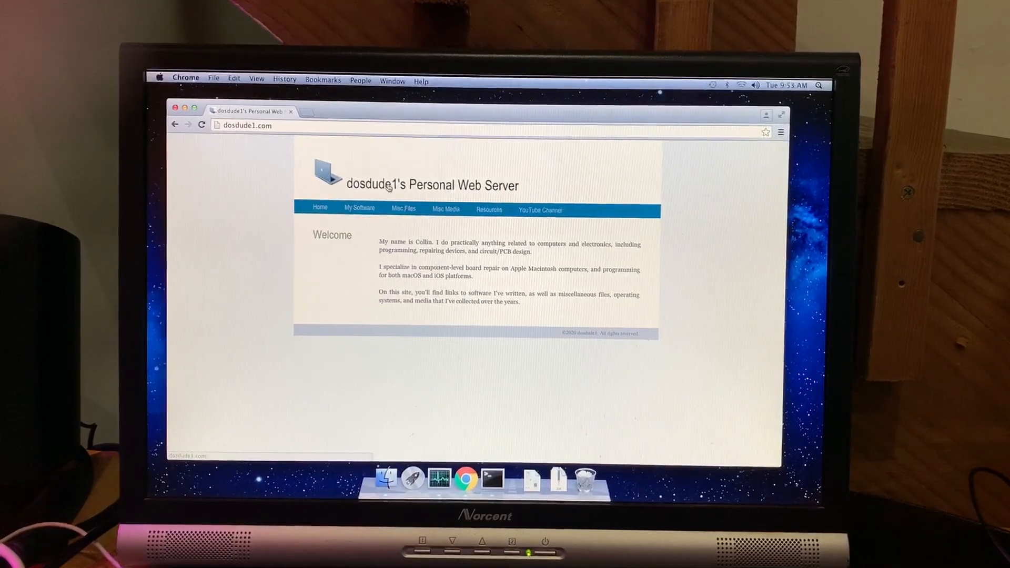
- Navigate My Software to the apps index and download 2006-2007 Mac Mini Firmware Tool.zip
click(359, 208)
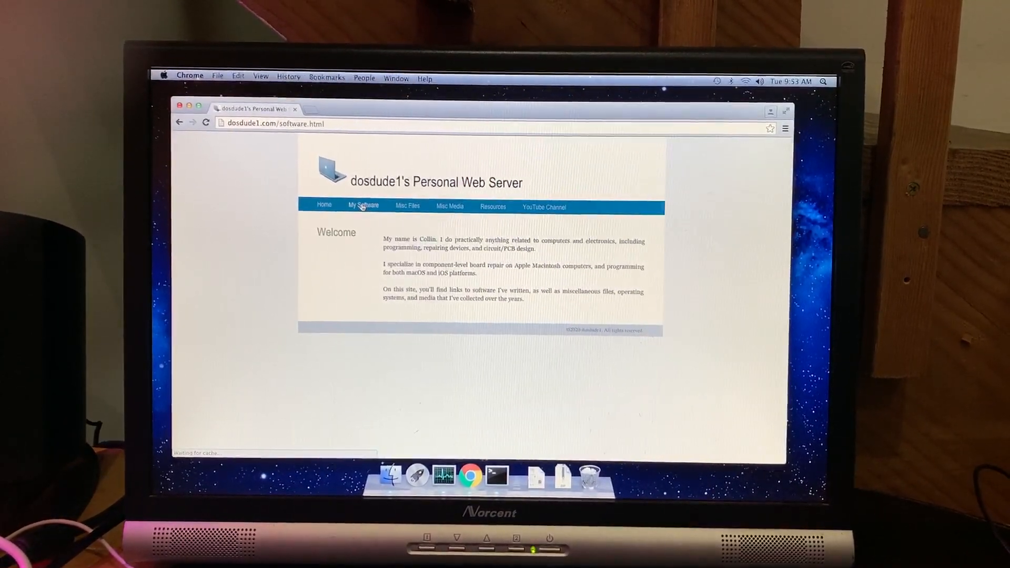
click(364, 206)
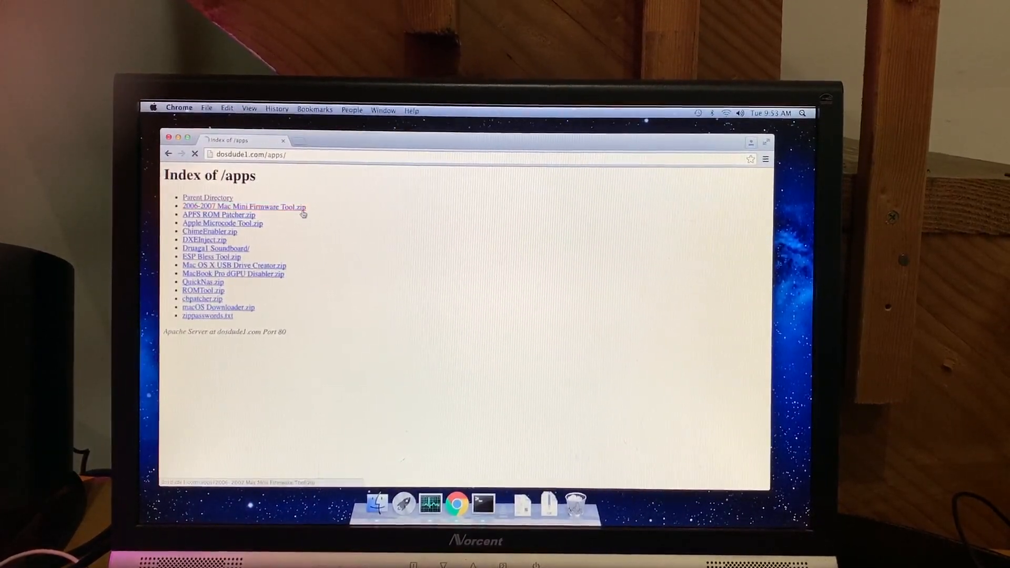
click(243, 207)
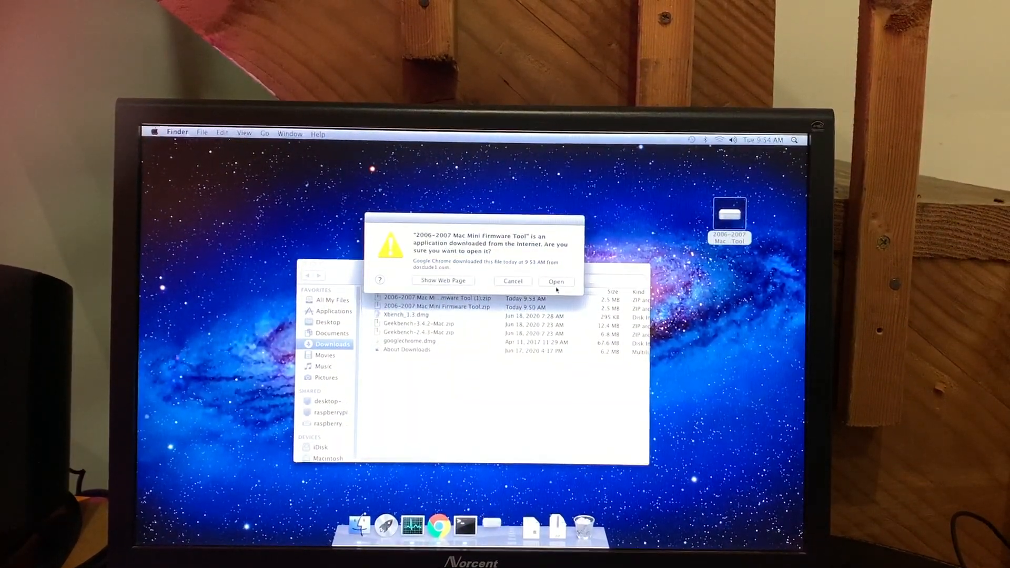
- Allow the downloaded firmware tool to open despite the internet-download warning
click(556, 282)
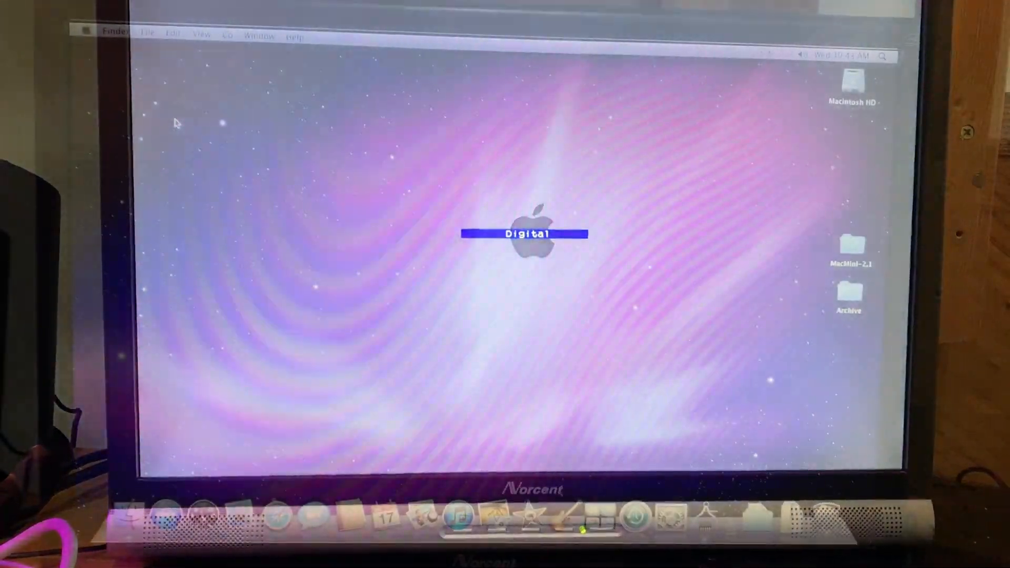
- Show About This Mac: Mac OS X 10.6.8, 2 GHz Intel Core 2 Duo, 1 GB memory
click(87, 37)
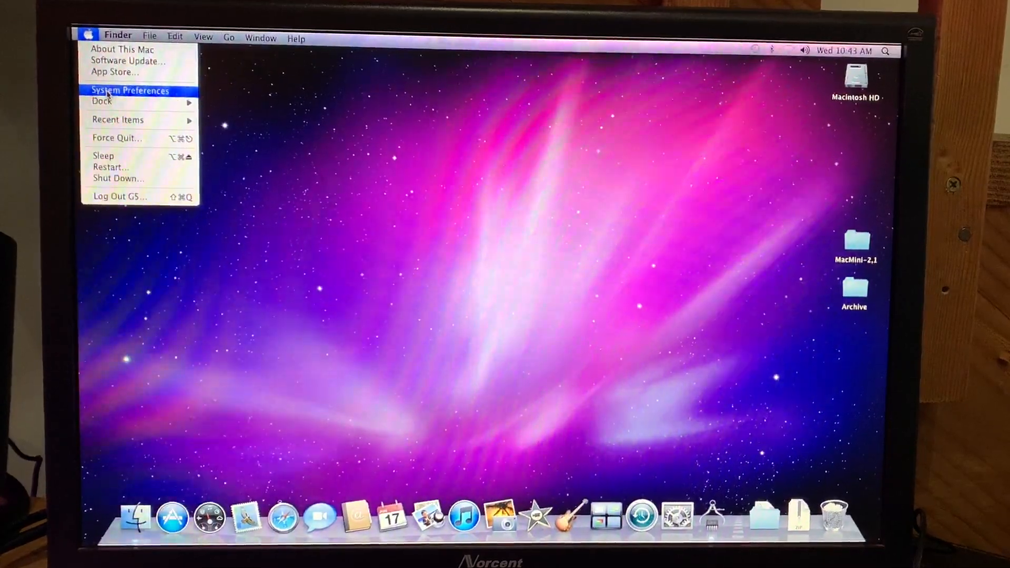
click(122, 50)
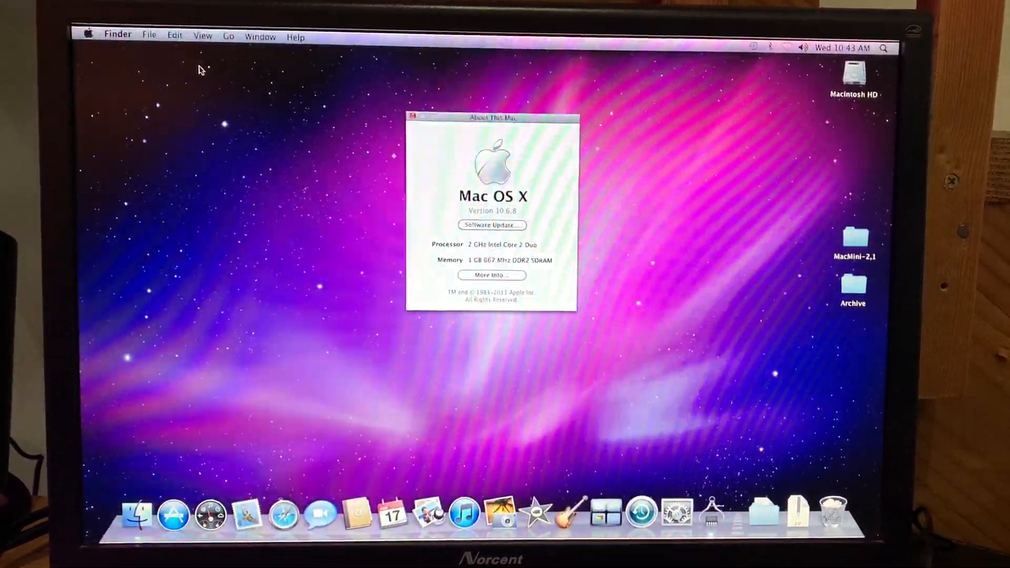
click(492, 275)
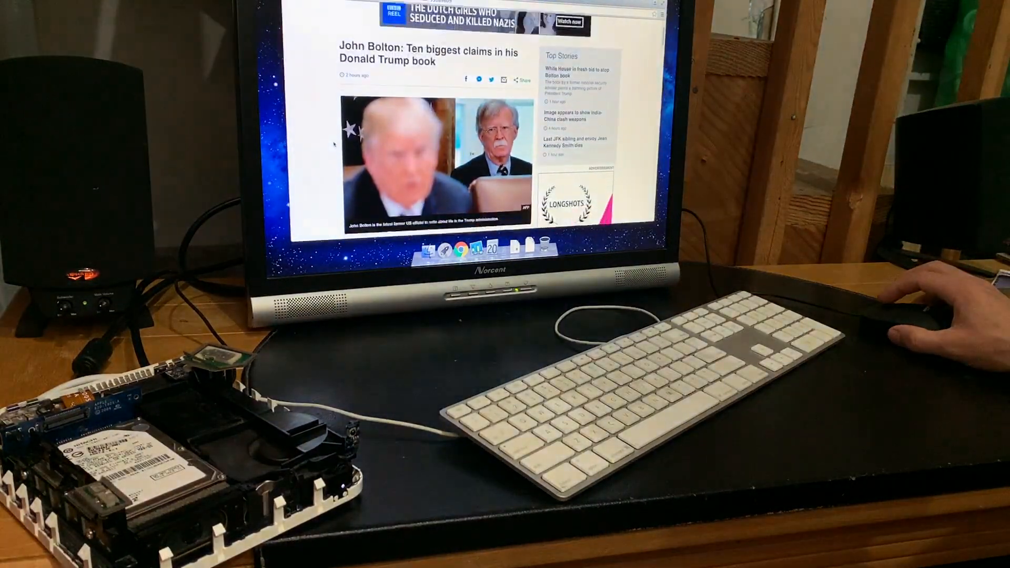
scroll(down, 3)
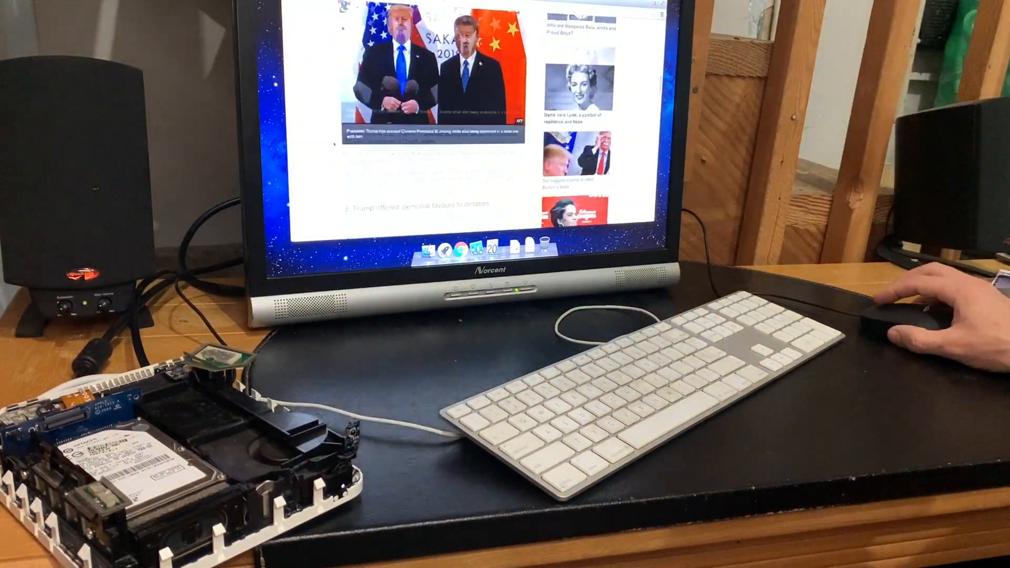
scroll(down, 3)
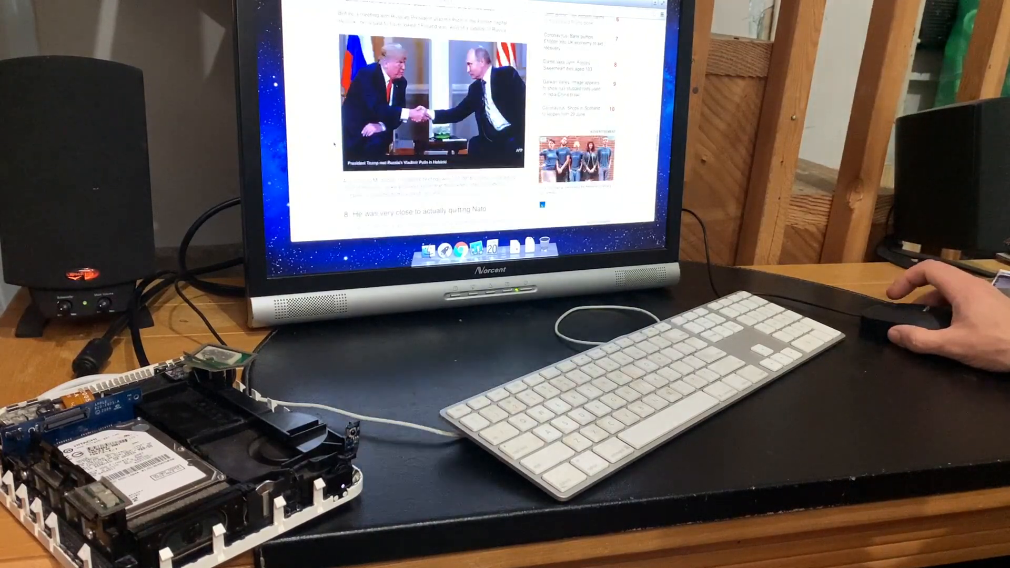
scroll(down, 3)
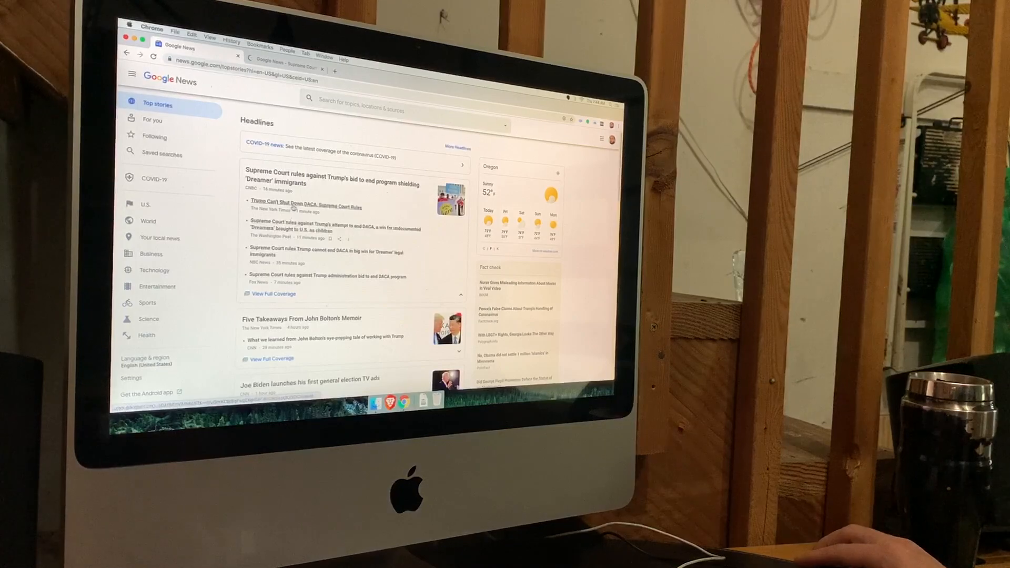
- Read CNBC's Supreme Court DACA ruling story from Google News, scrolling through it
click(331, 179)
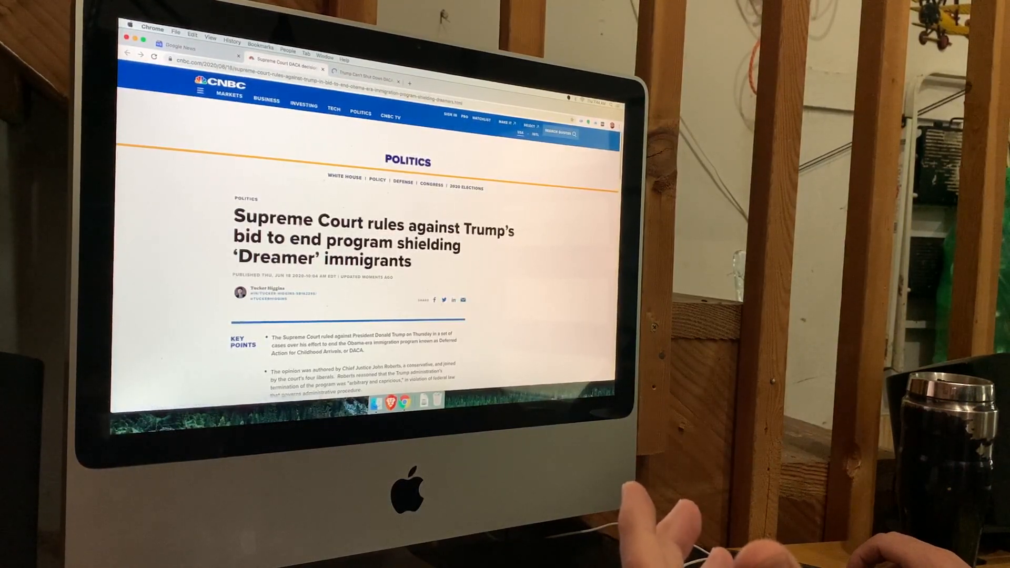
scroll(down, 3)
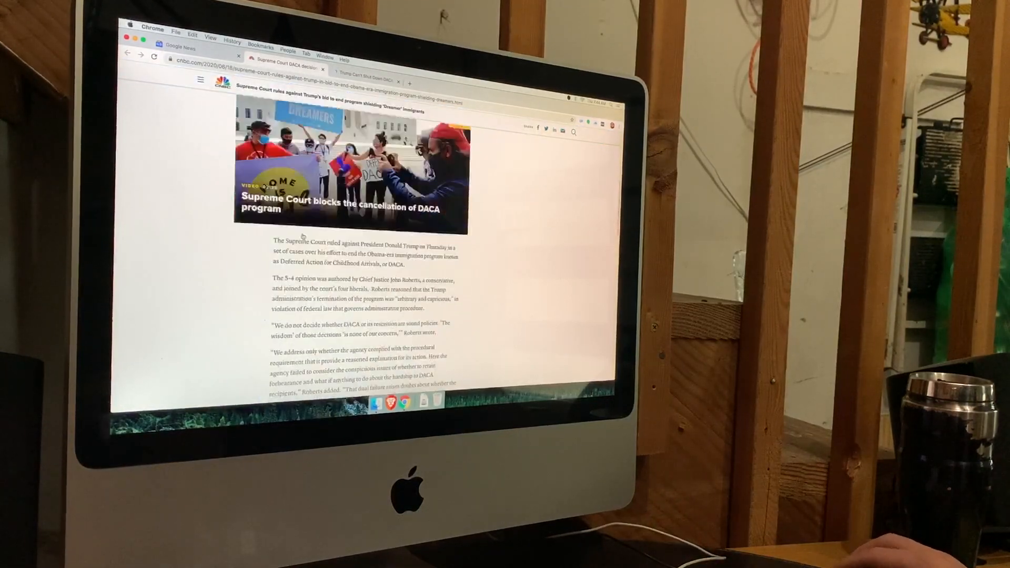
scroll(down, 3)
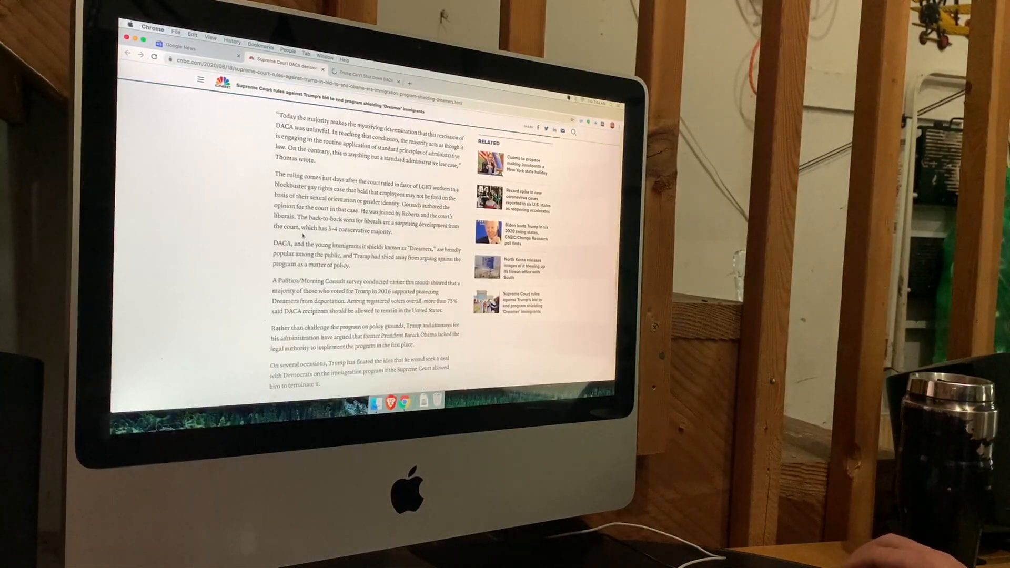
scroll(down, 3)
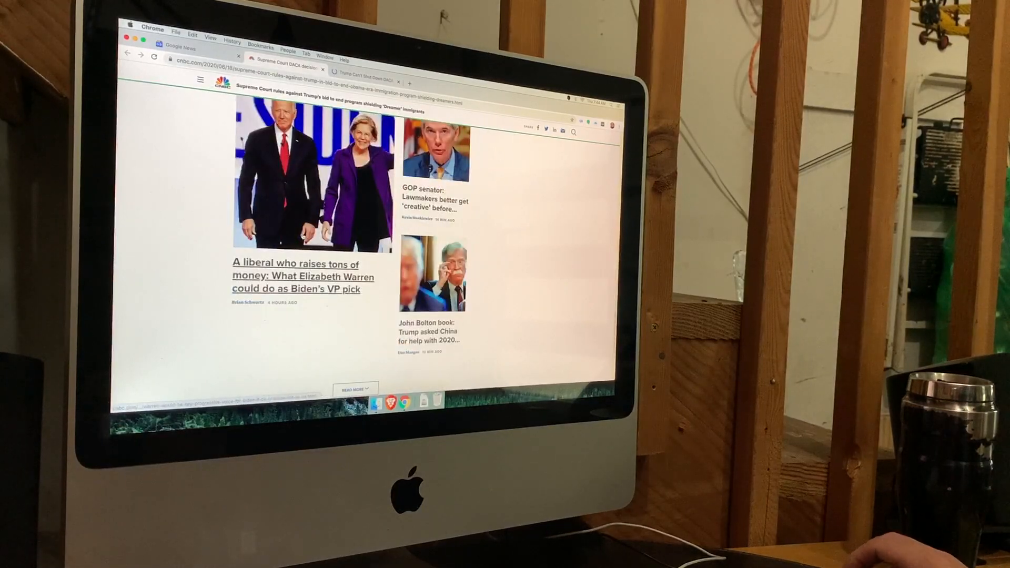
scroll(down, 3)
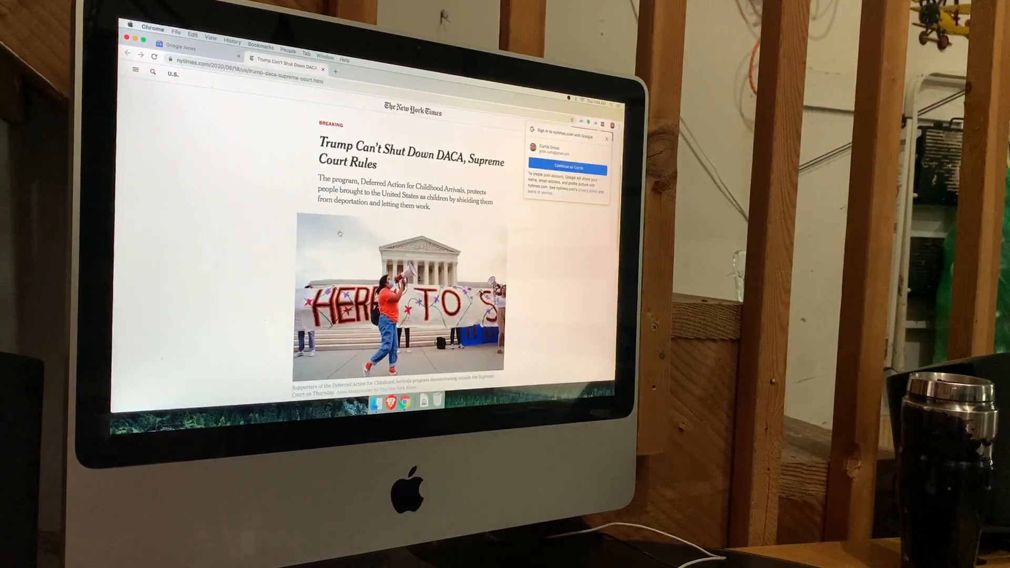
- Search Spotlight for 'Activity Monitor' to launch it beside the NYT article
text(activit)
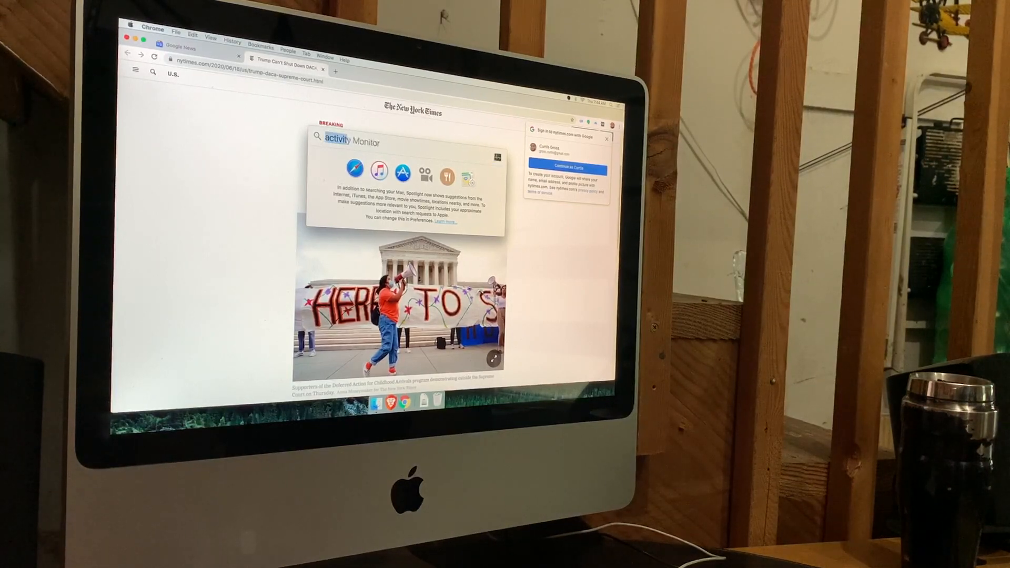
text(Activity Monitor)
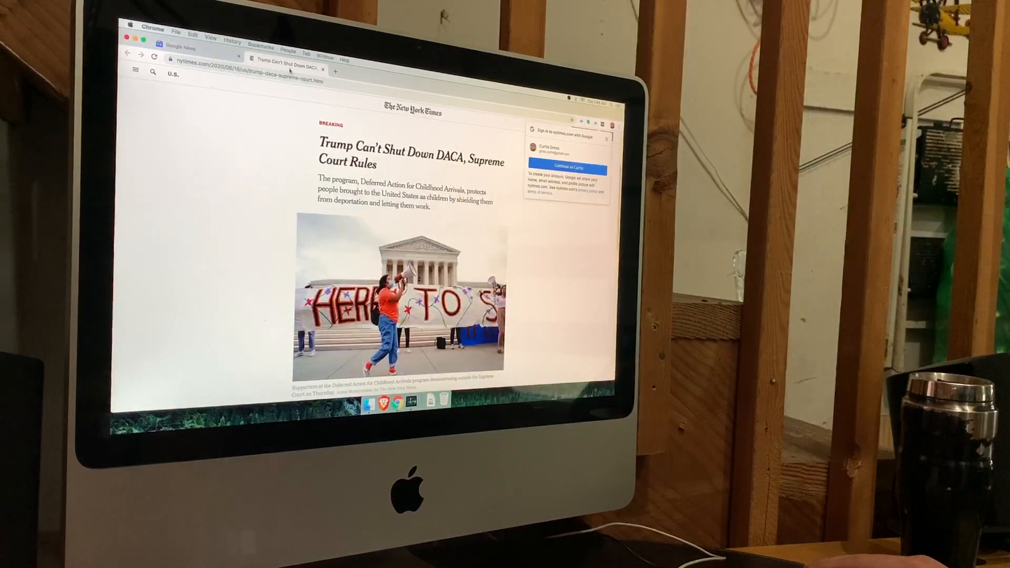
- Dismiss the Sign in with Google prompt and scroll the New York Times DACA article
click(609, 128)
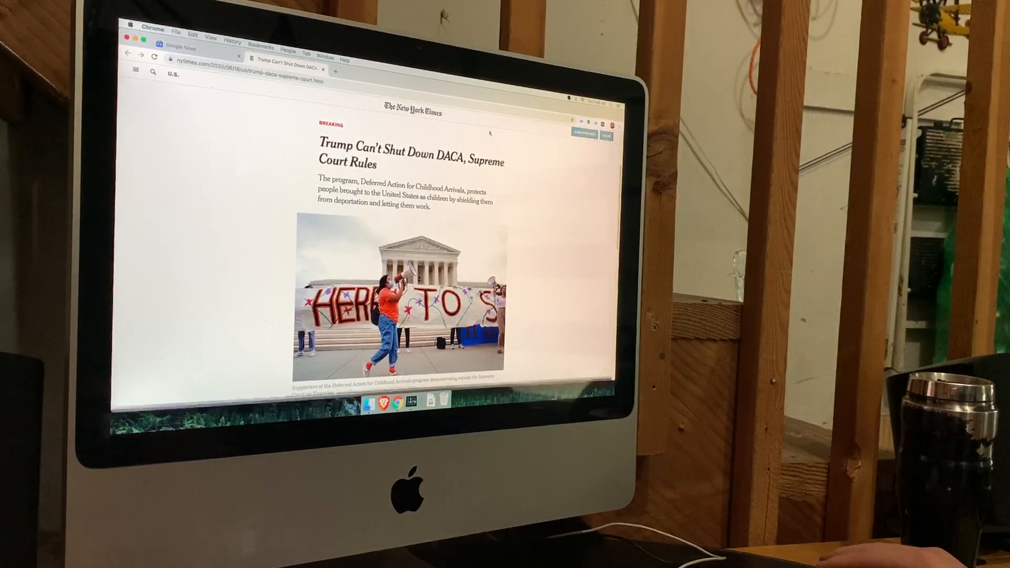
scroll(down, 3)
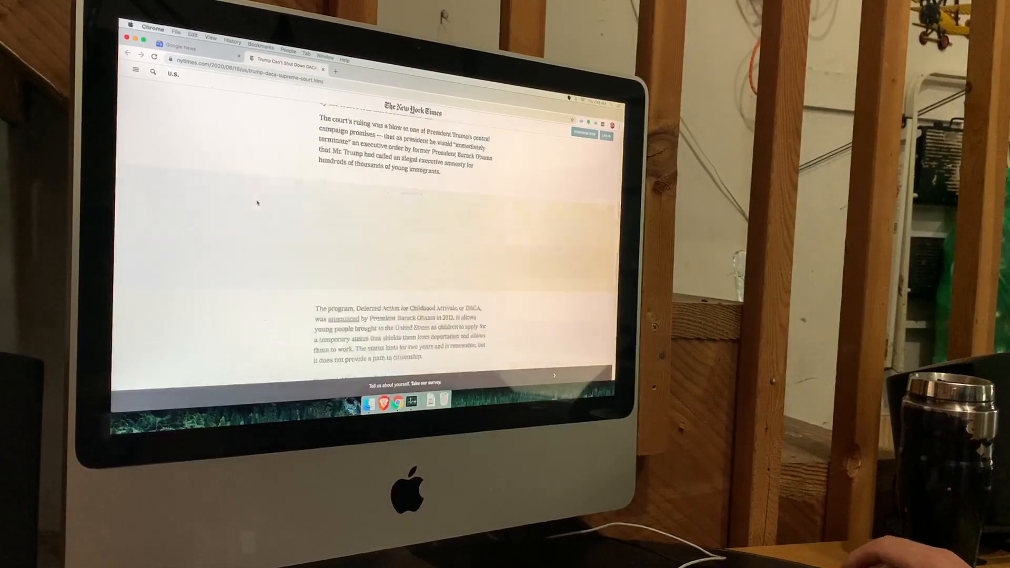
scroll(down, 3)
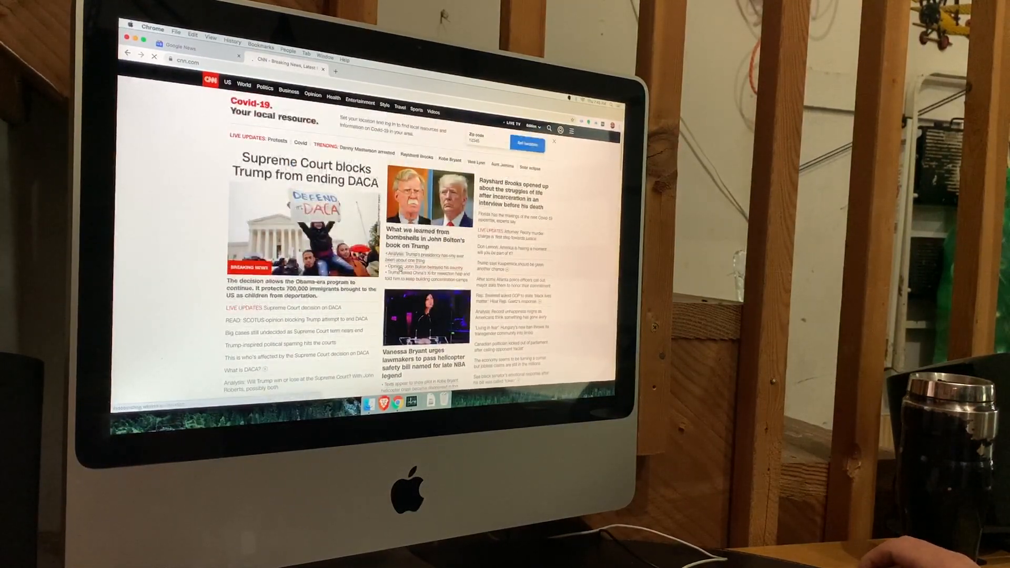
- Read CNN's article on what was learned from John Bolton's book
click(418, 239)
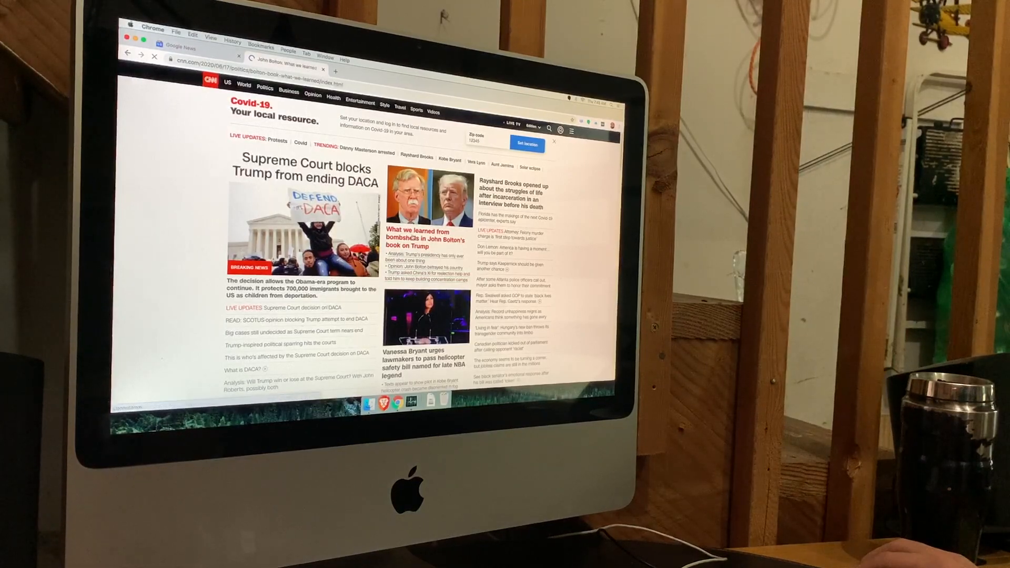
click(424, 238)
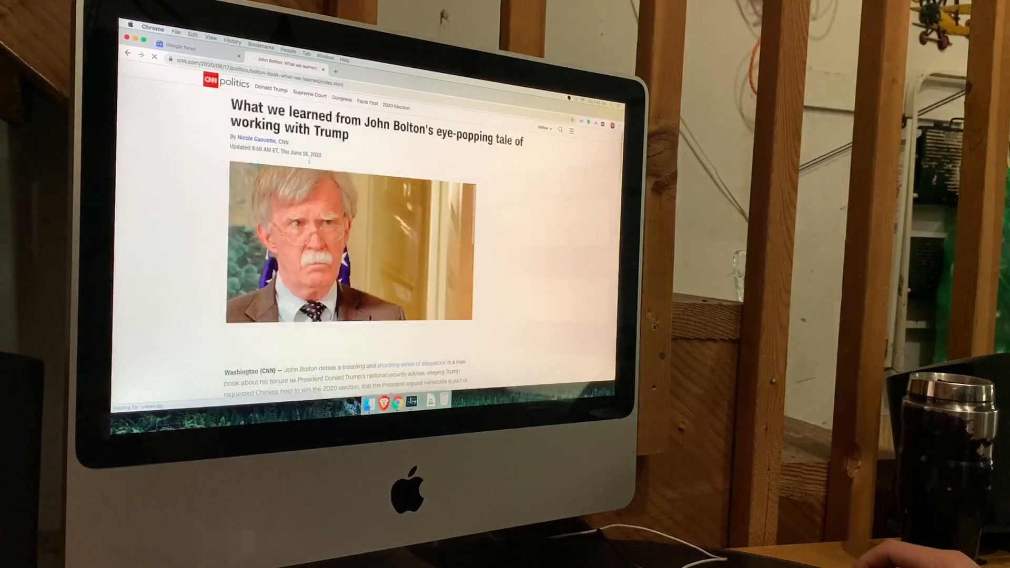
scroll(down, 3)
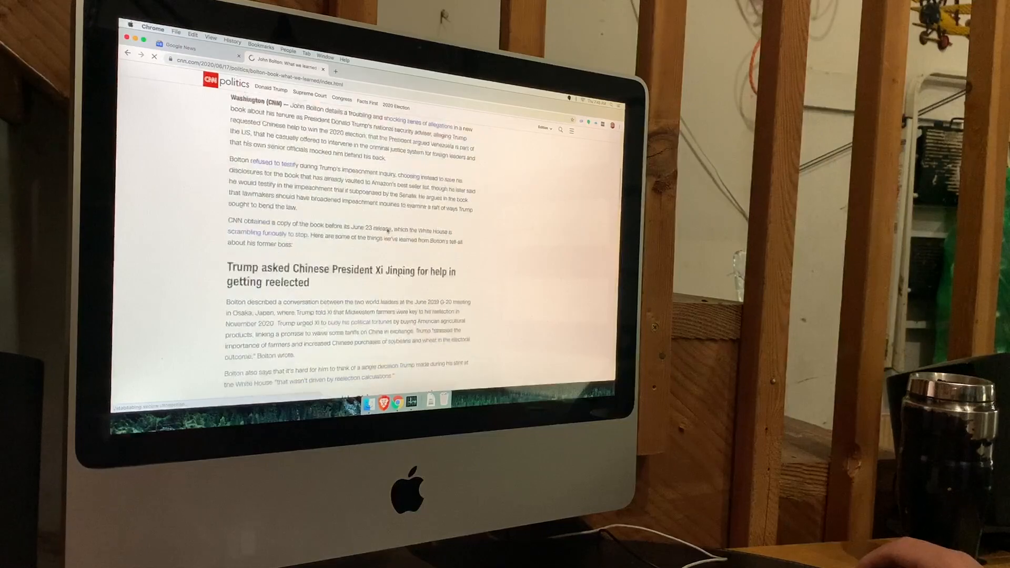
scroll(down, 3)
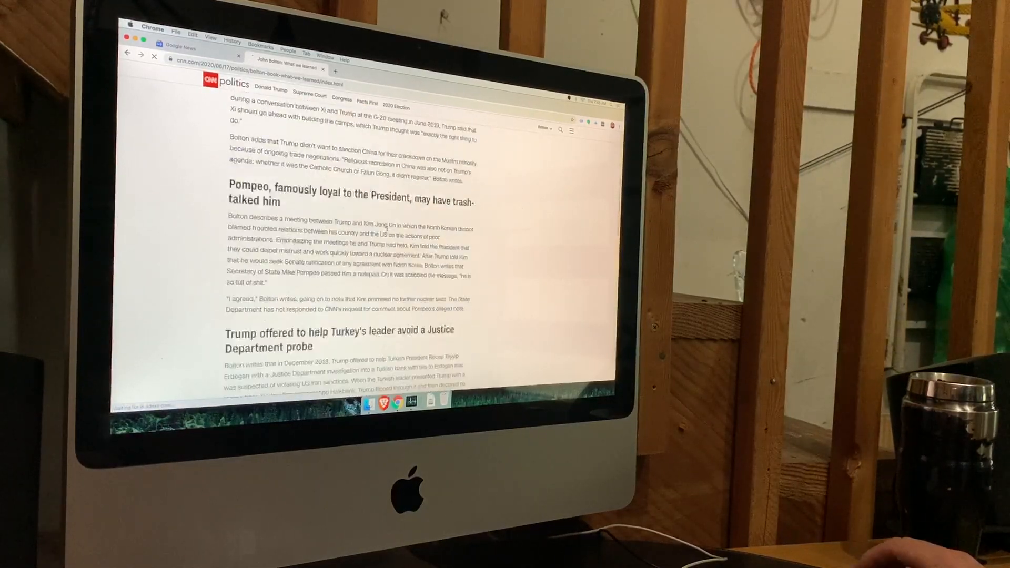
scroll(down, 3)
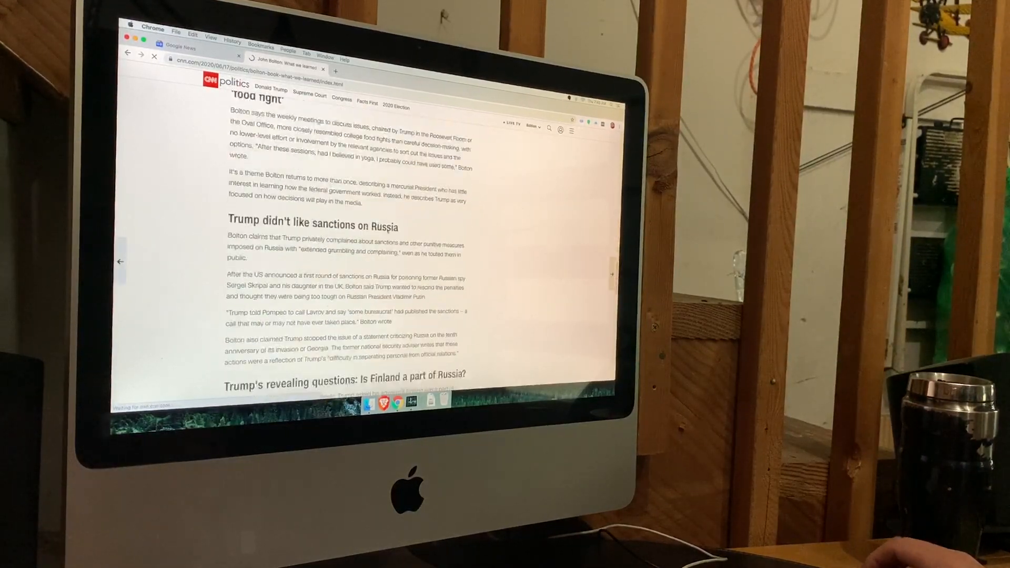
scroll(down, 3)
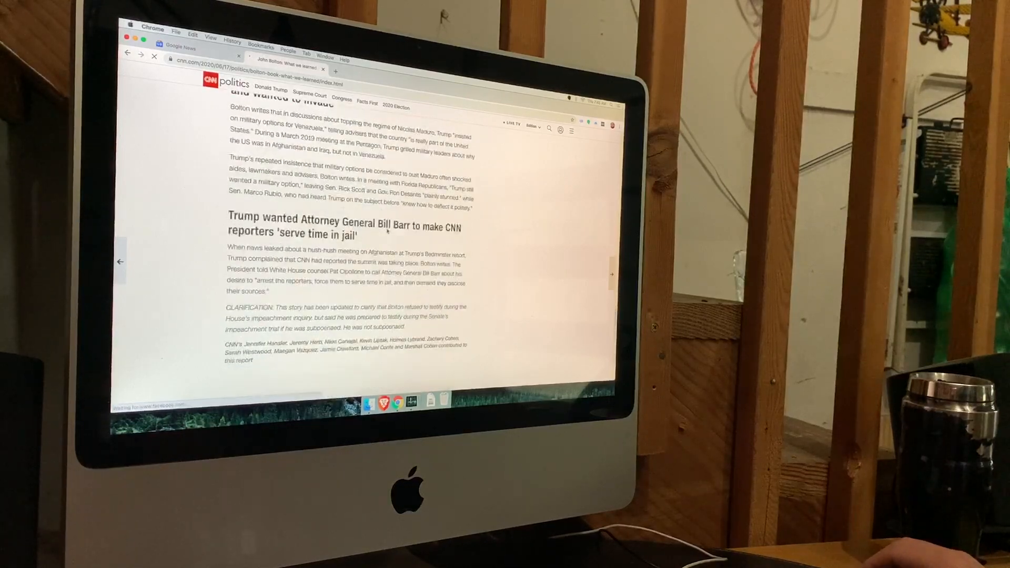
scroll(down, 3)
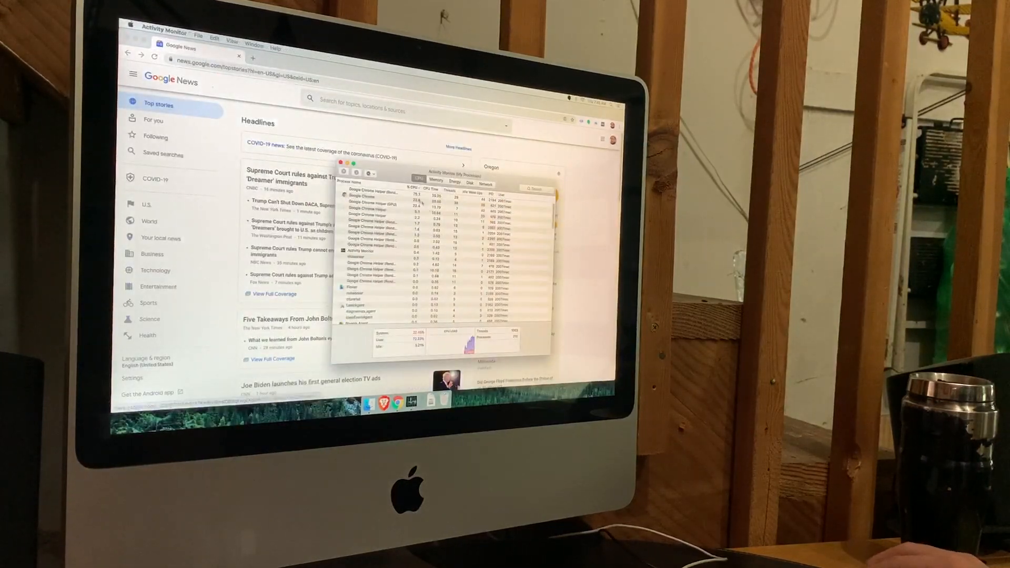
- Close Activity Monitor and scroll Google News down to the 'For you' recommendations
click(435, 179)
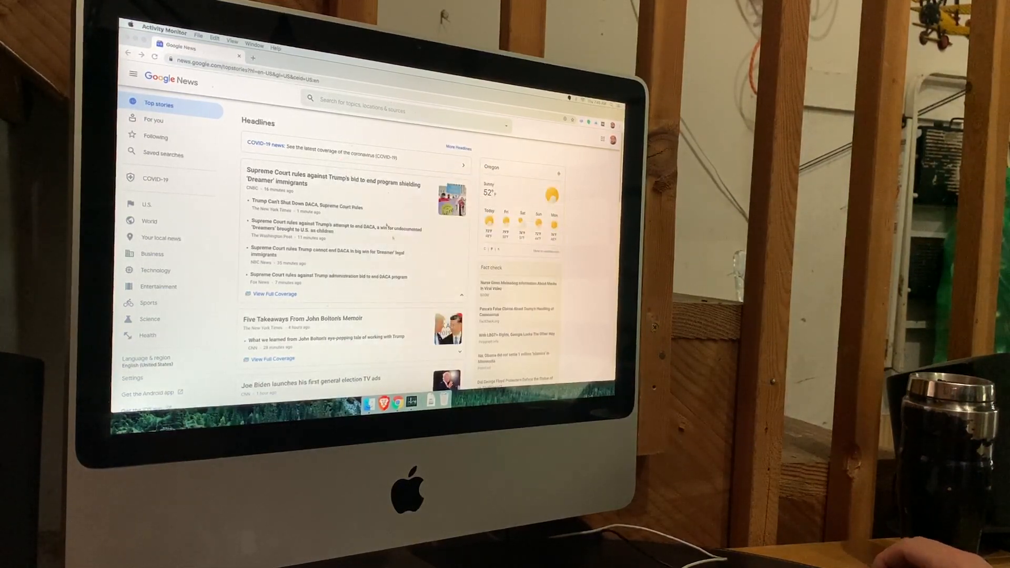
scroll(down, 3)
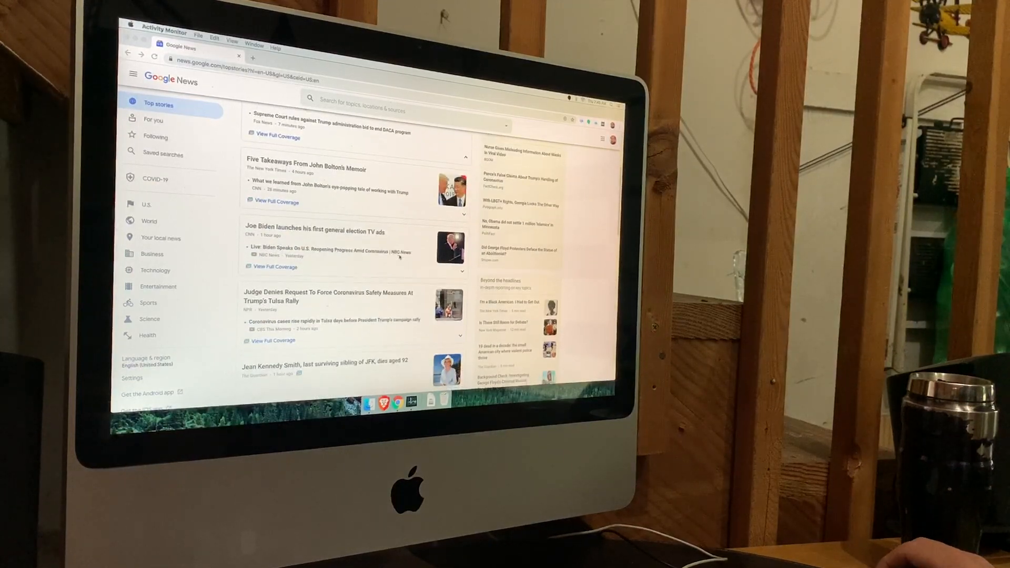
scroll(down, 3)
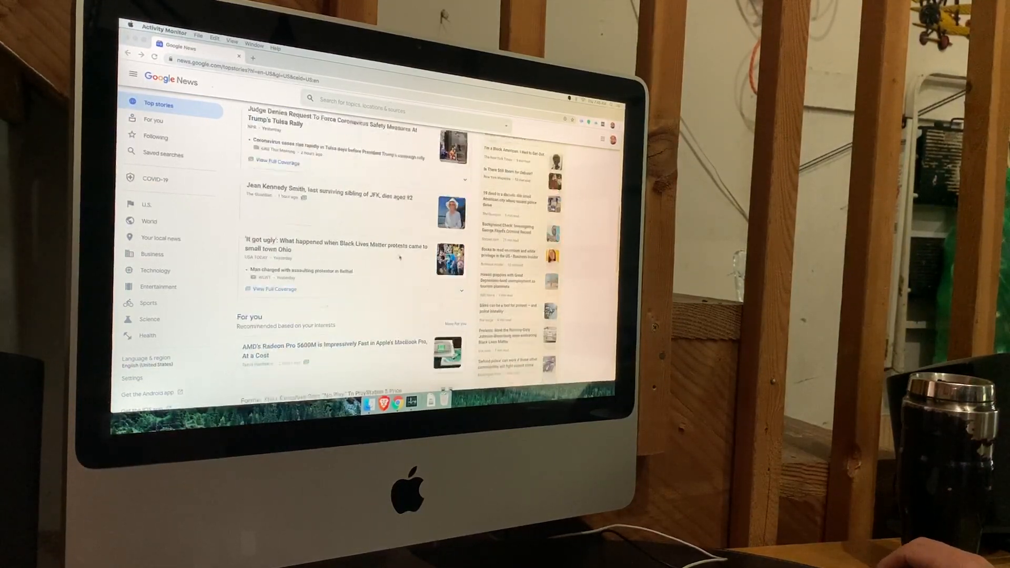